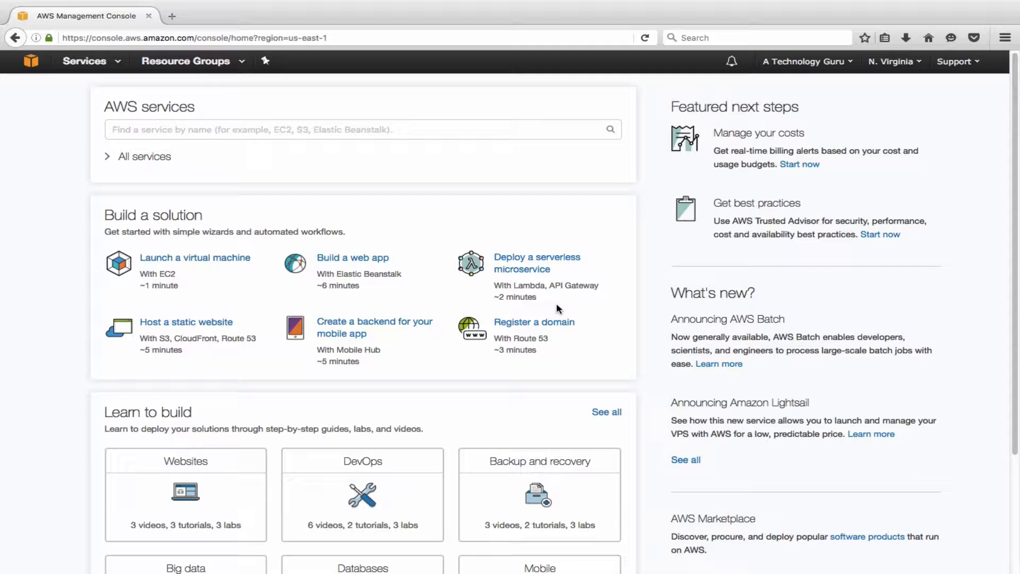
pyautogui.moveTo(572, 294)
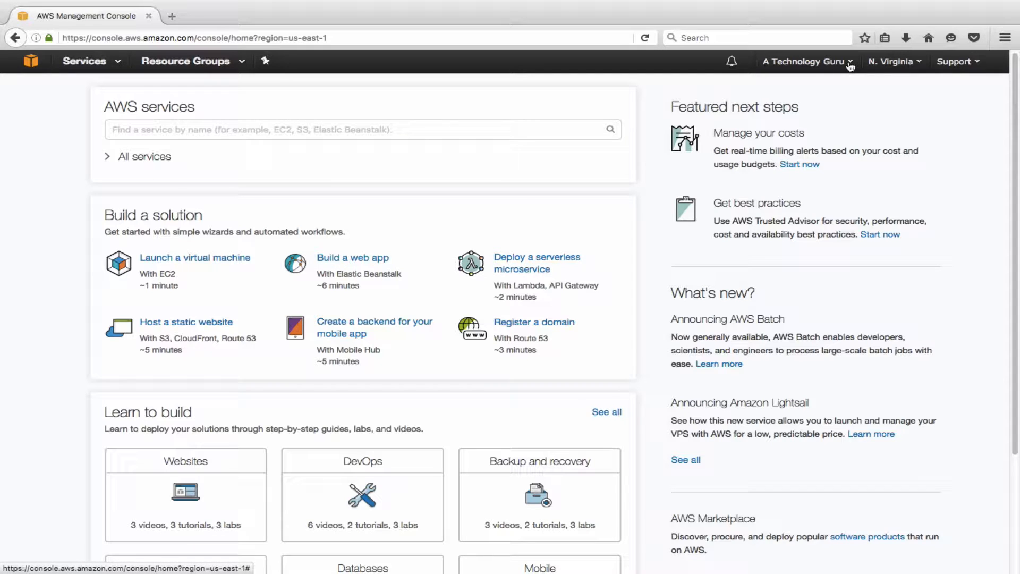
# Go to the root account's Your Security Credentials page from the account name menu.
pyautogui.click(804, 62)
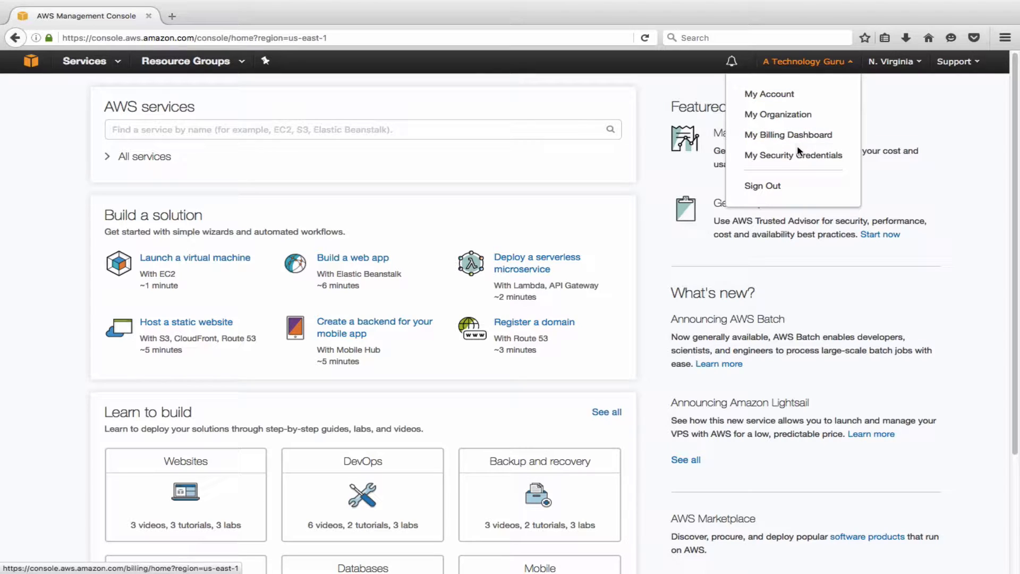
pyautogui.click(792, 155)
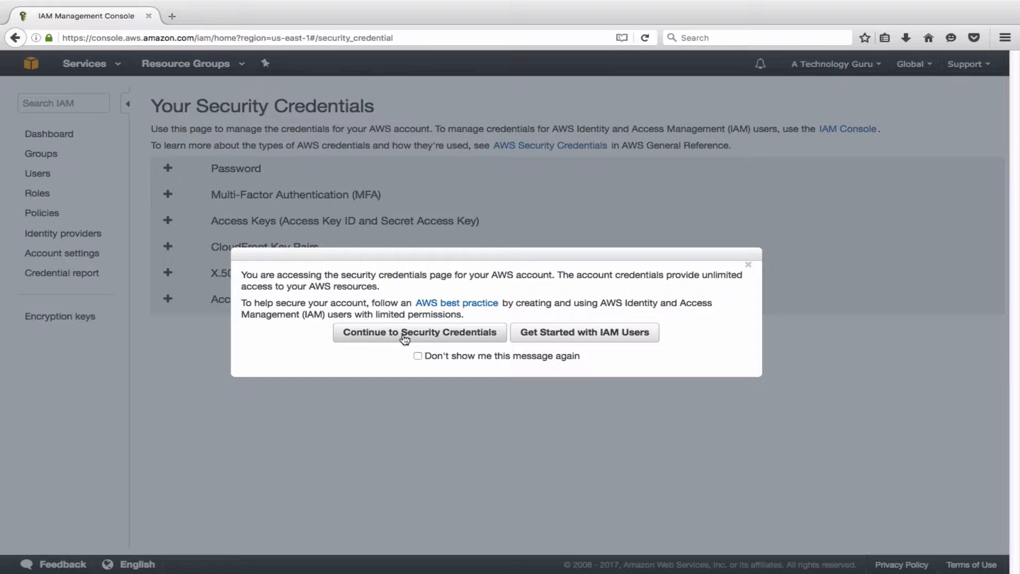
# Continue past the credentials warning and expand the Multi-Factor Authentication (MFA) section.
pyautogui.click(419, 331)
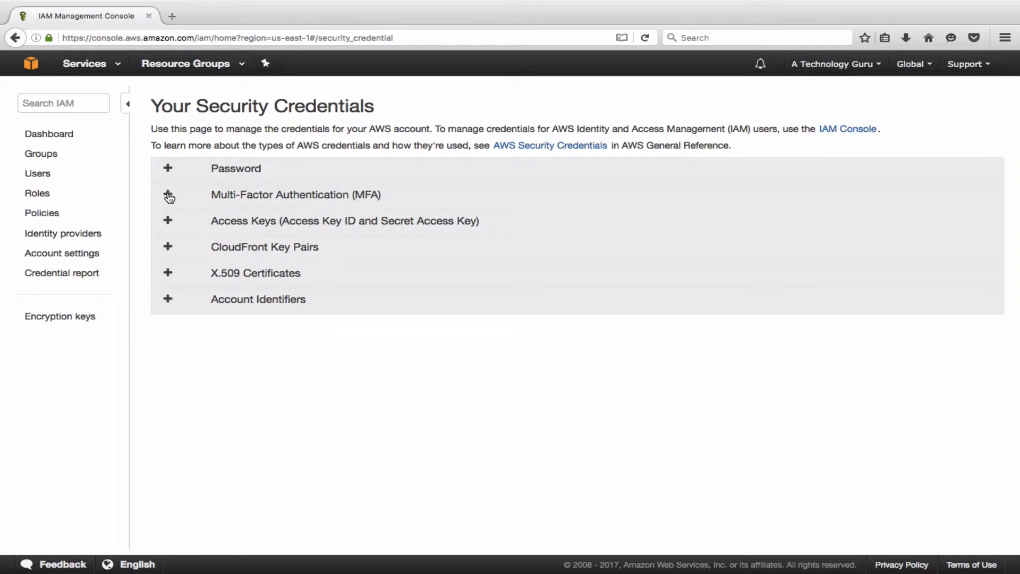
pyautogui.click(168, 194)
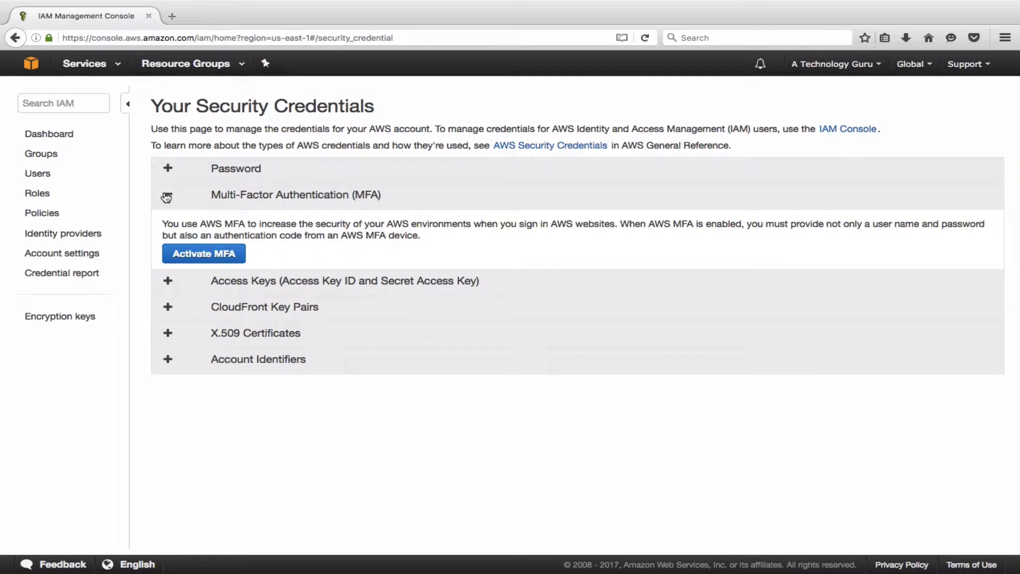
pyautogui.click(167, 194)
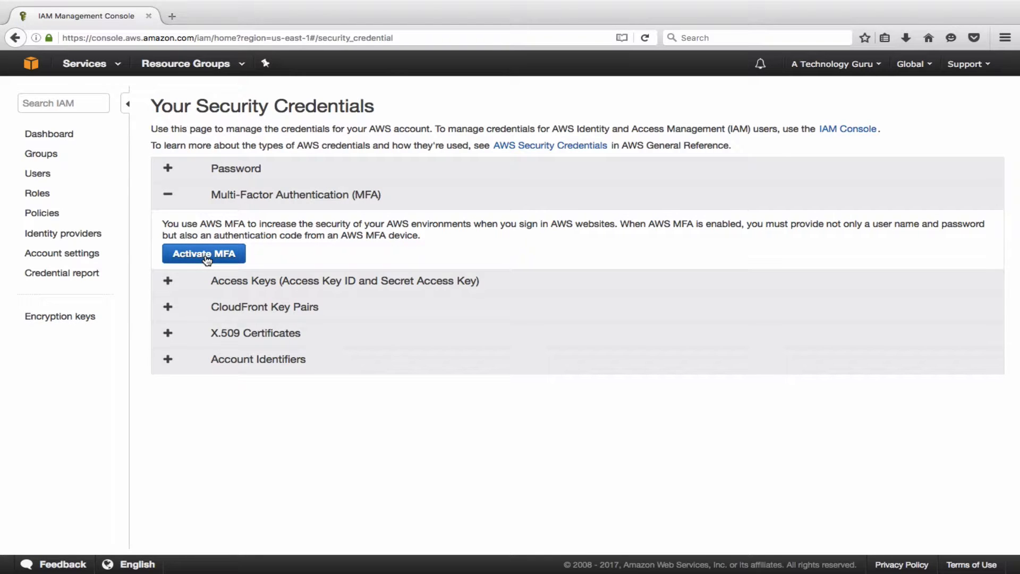
# Activate MFA with a virtual MFA device and follow the 'here' link to compatible apps.
pyautogui.click(204, 253)
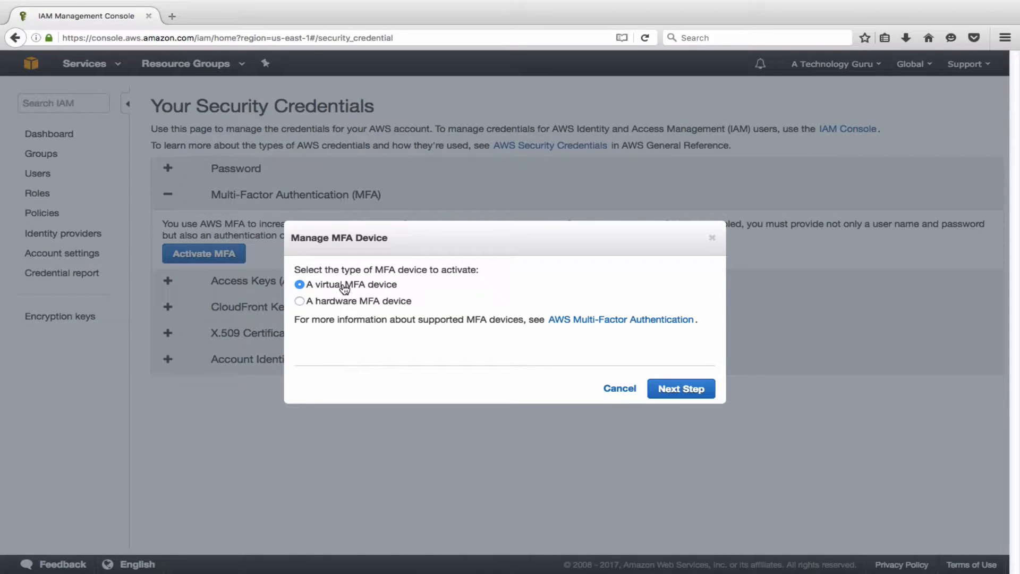
pyautogui.moveTo(374, 286)
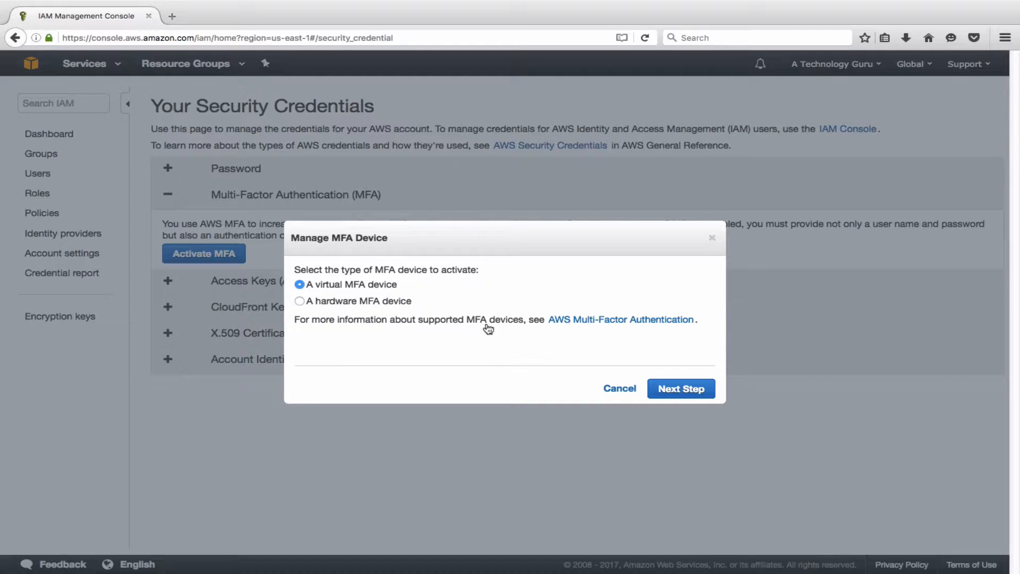
pyautogui.click(680, 388)
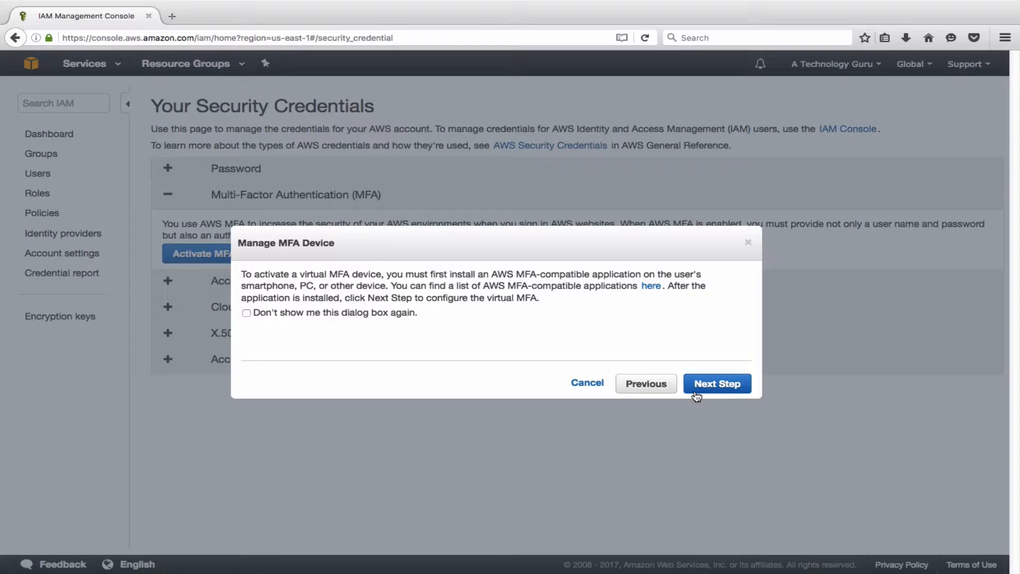
pyautogui.click(650, 286)
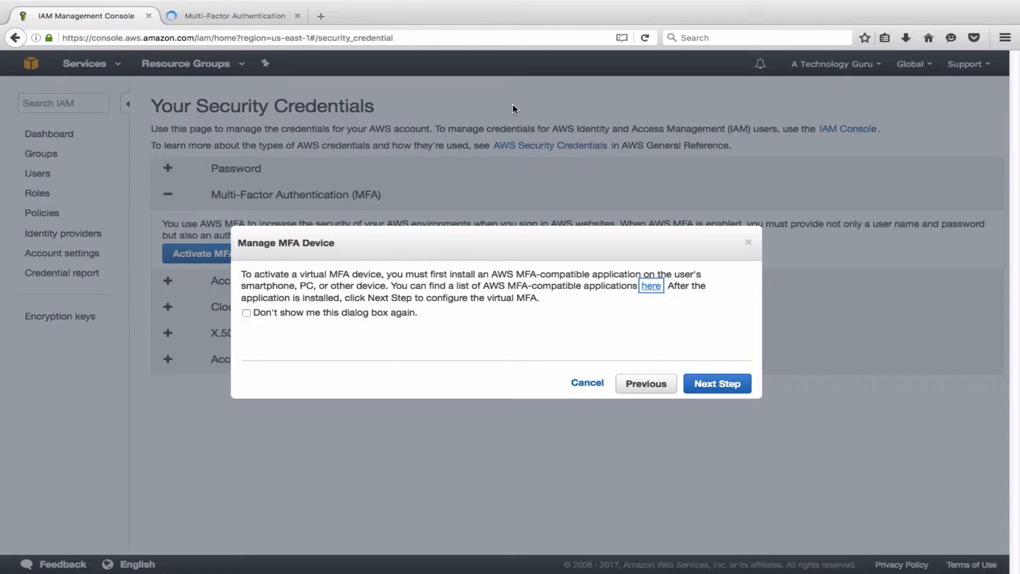
# Review the Virtual MFA Applications table on the newly opened MFA information page.
pyautogui.click(234, 16)
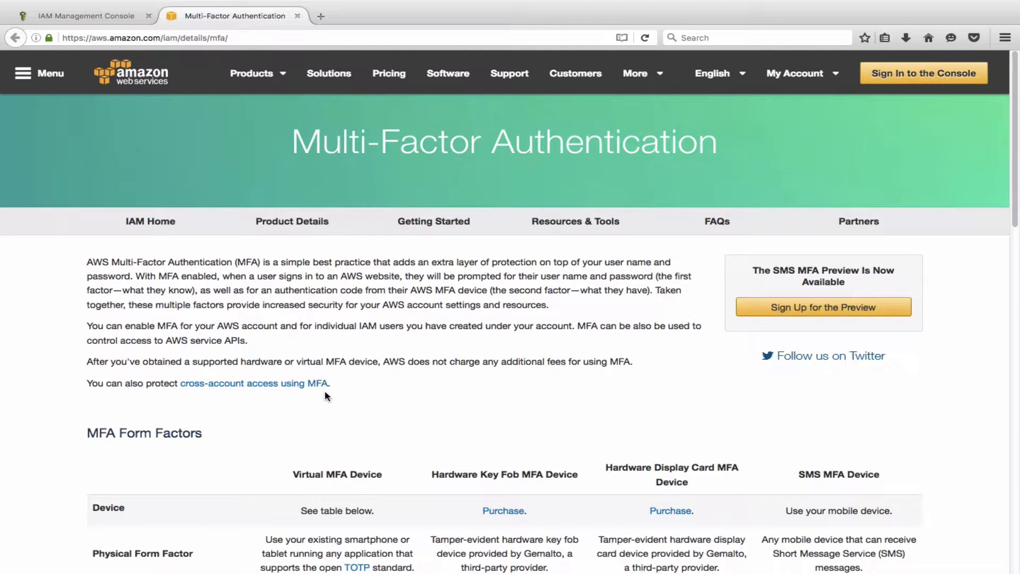
pyautogui.scroll(-3)
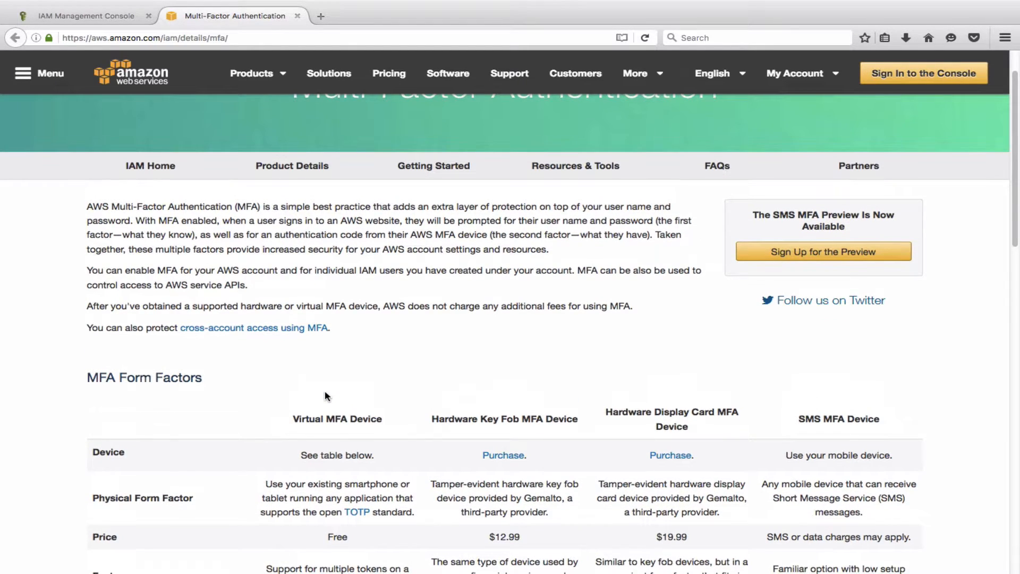
pyautogui.scroll(-3)
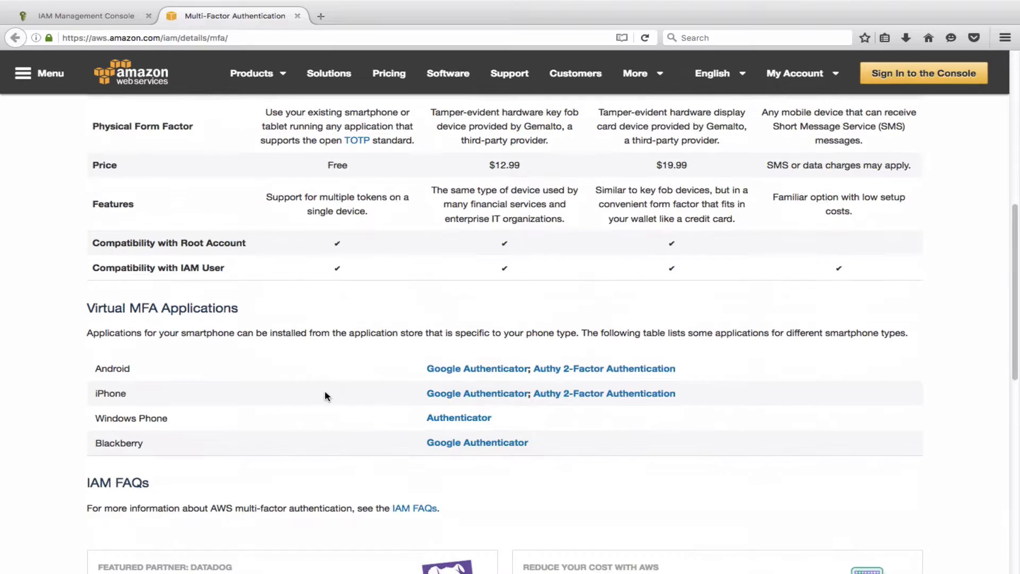
pyautogui.scroll(-3)
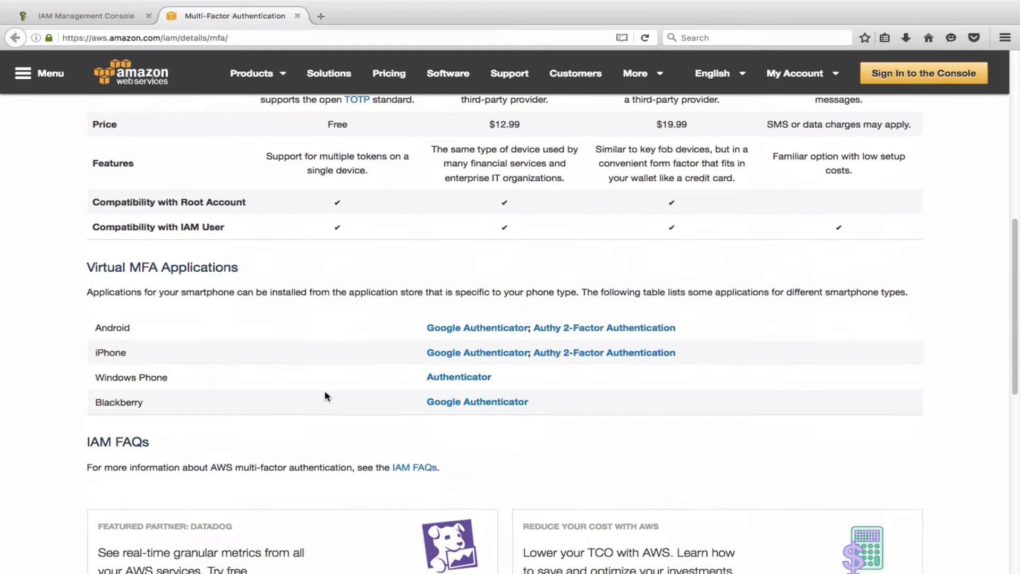
pyautogui.scroll(-3)
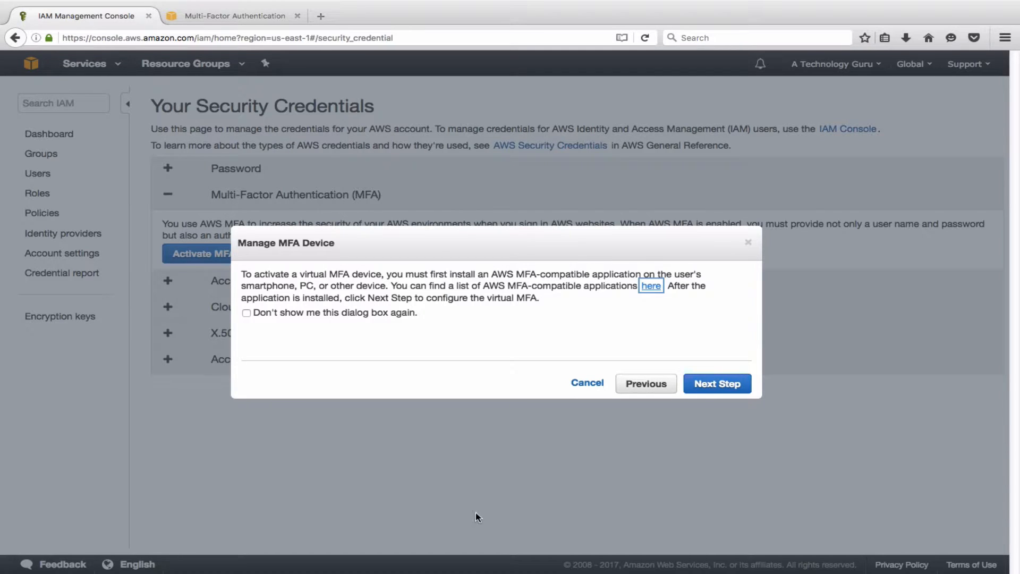
# Advance the Manage MFA Device dialog to the QR code with two empty code fields.
pyautogui.click(716, 384)
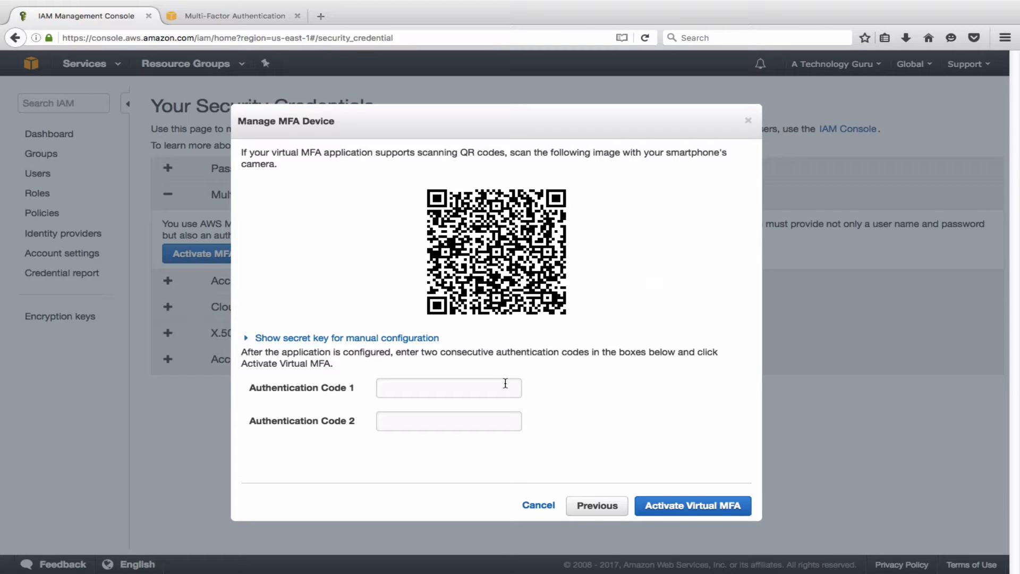
pyautogui.click(448, 387)
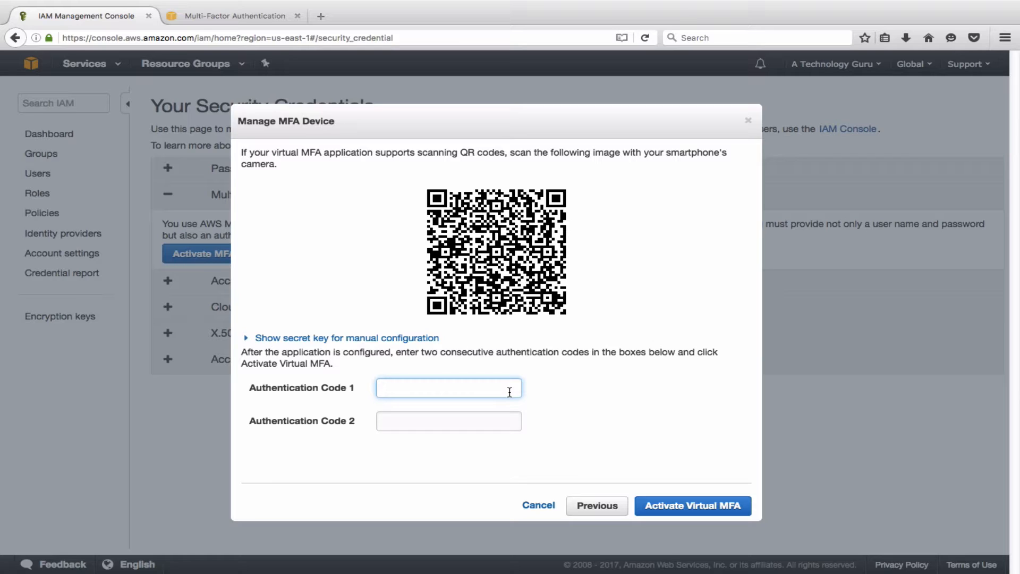
pyautogui.click(448, 388)
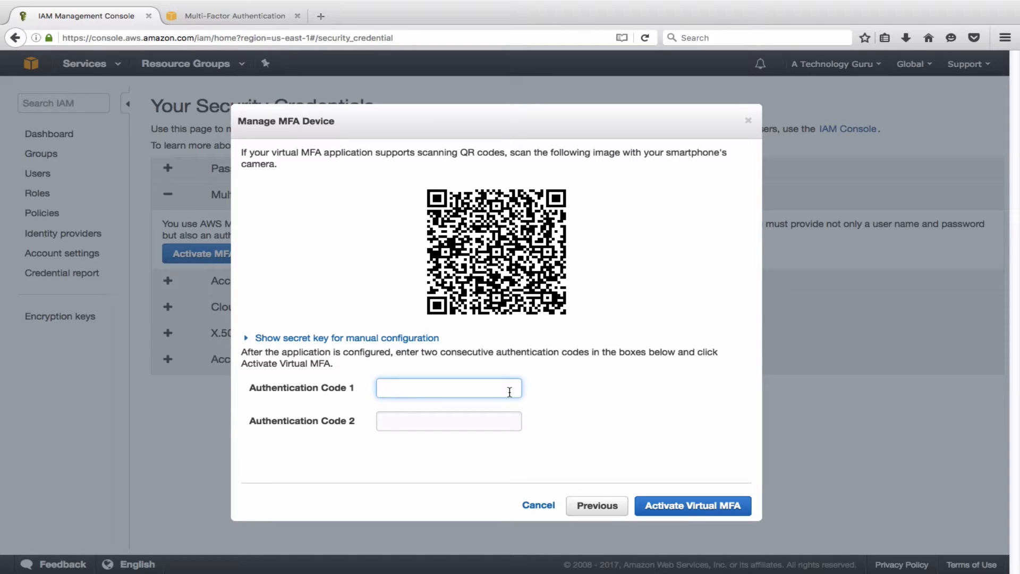
pyautogui.click(448, 387)
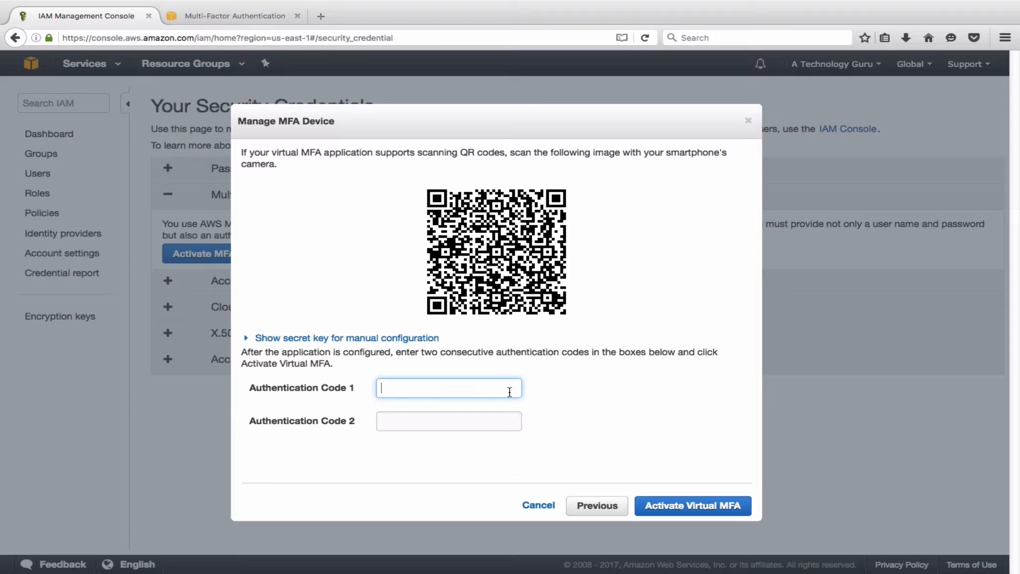
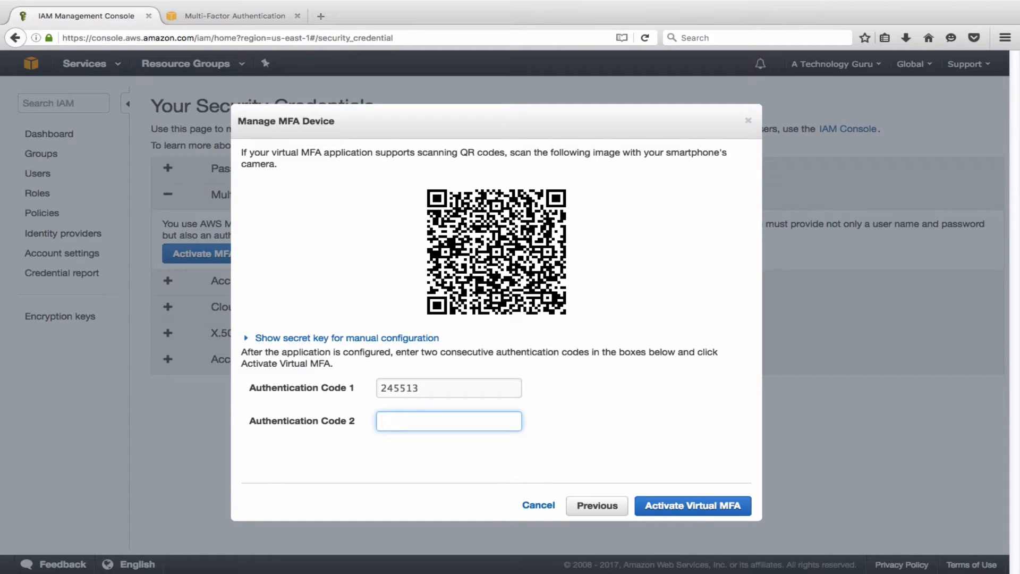
pyautogui.click(448, 421)
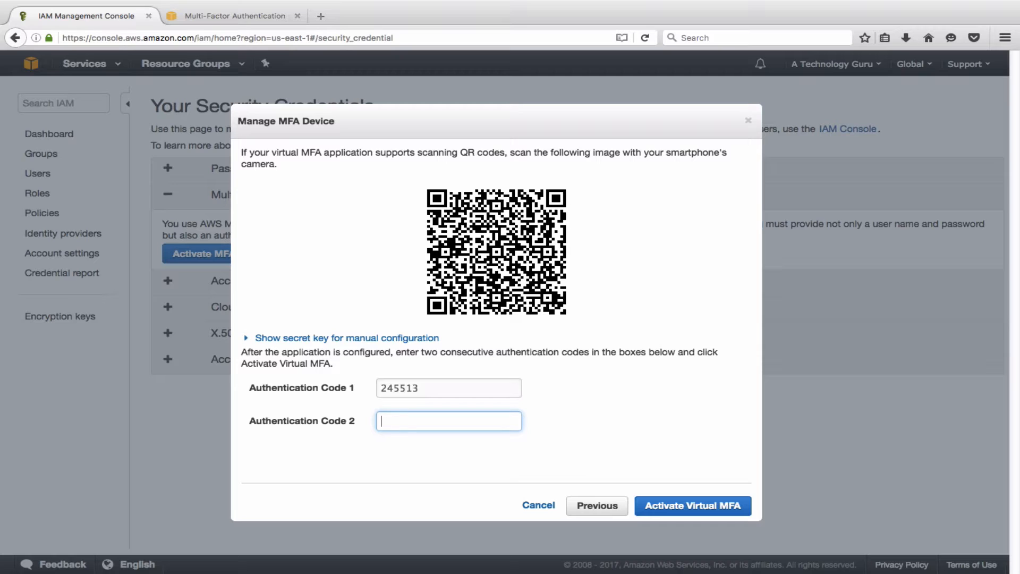
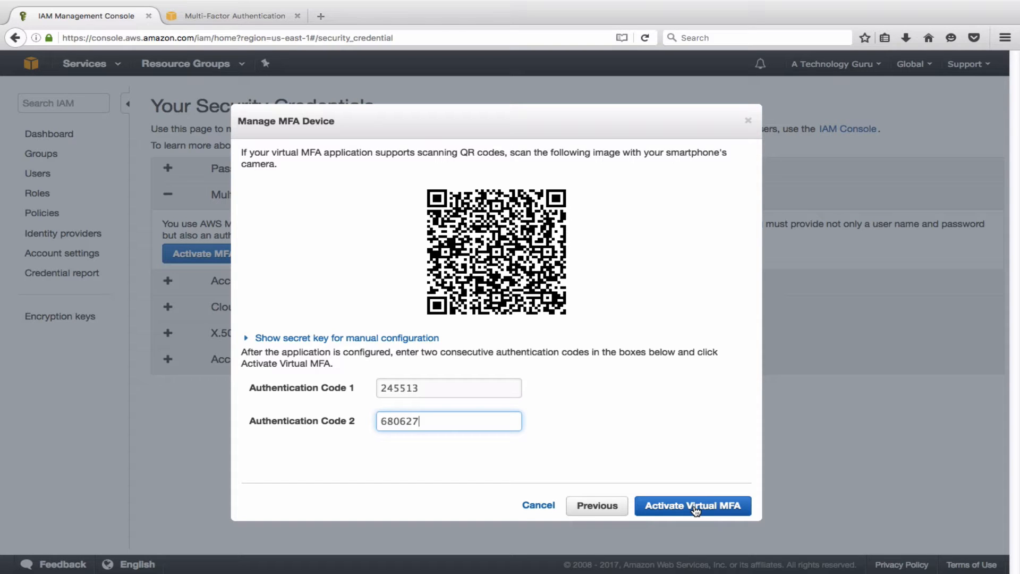
pyautogui.click(691, 505)
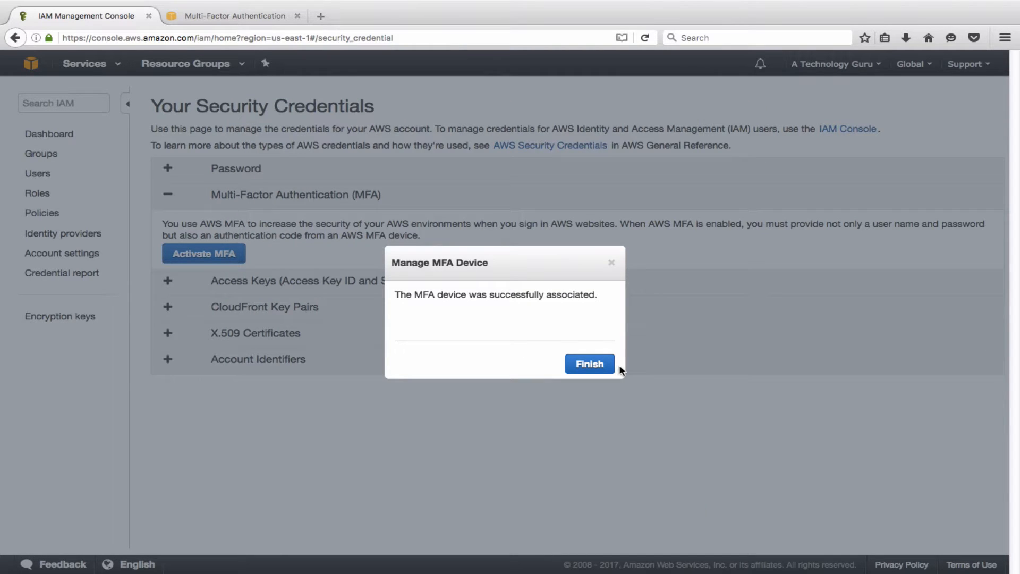
pyautogui.moveTo(590, 370)
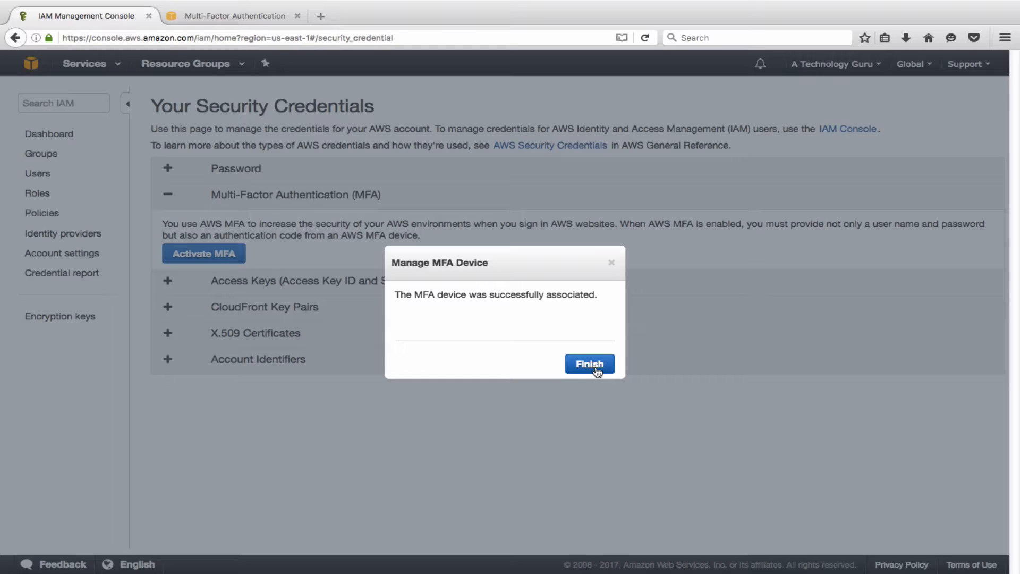
# Finish MFA setup so the Virtual MFA row is listed, then sign out of the account.
pyautogui.click(588, 364)
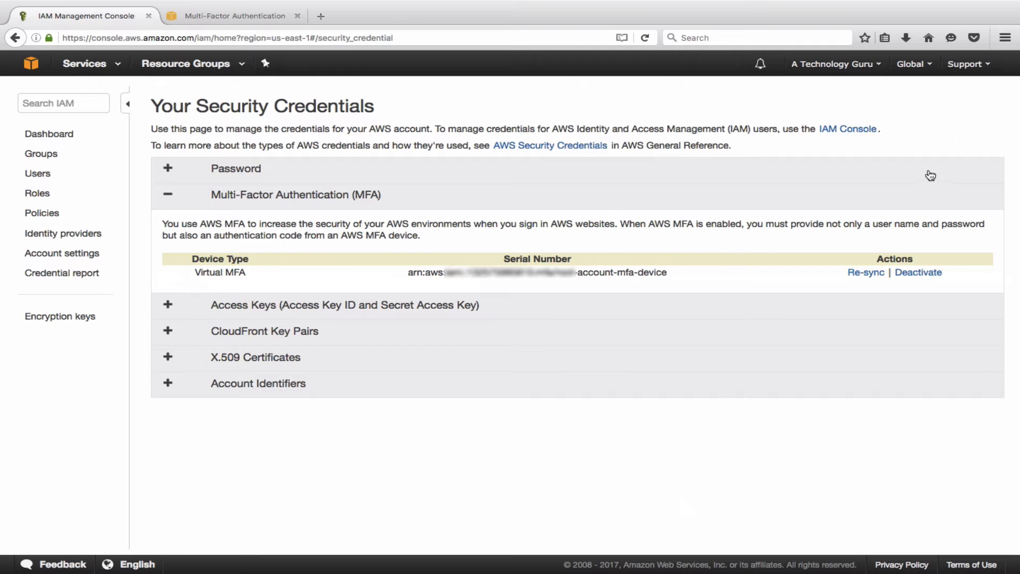
pyautogui.click(835, 64)
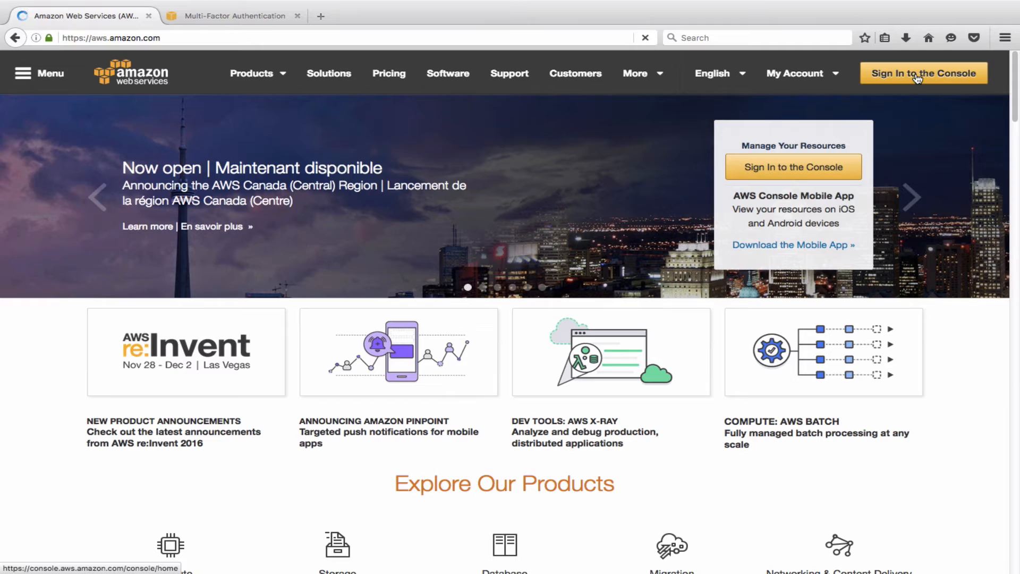
pyautogui.click(923, 73)
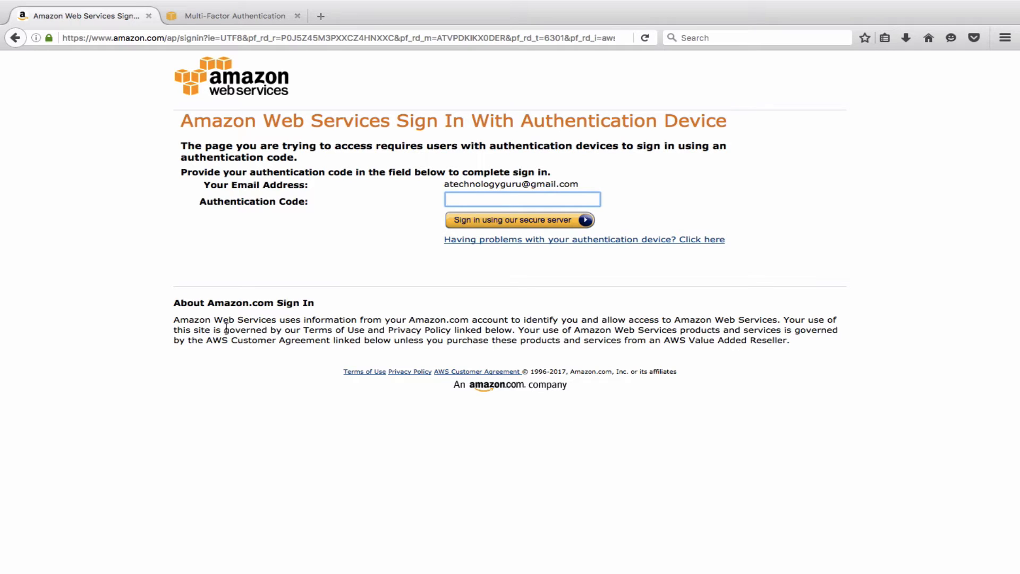
pyautogui.click(522, 199)
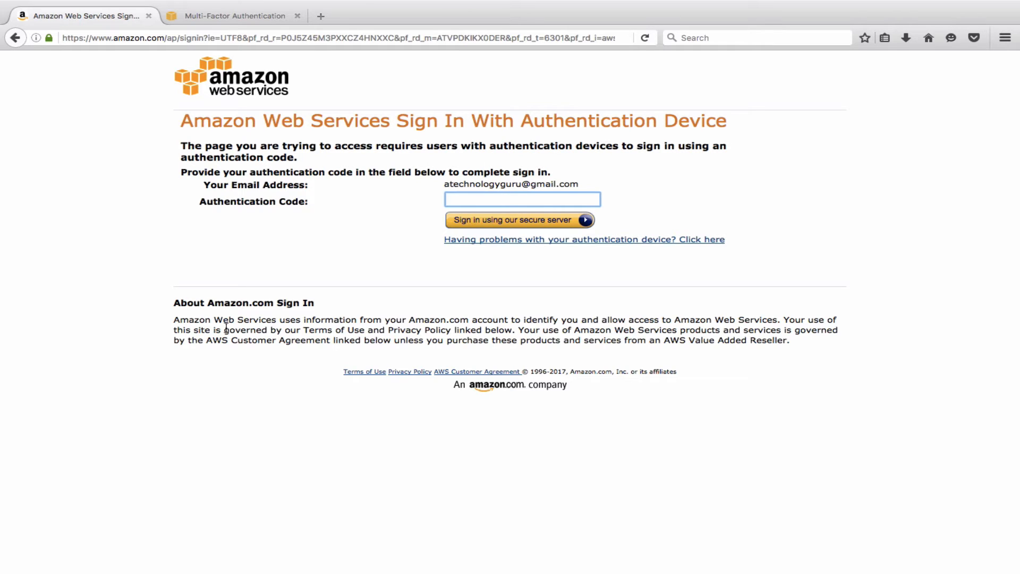
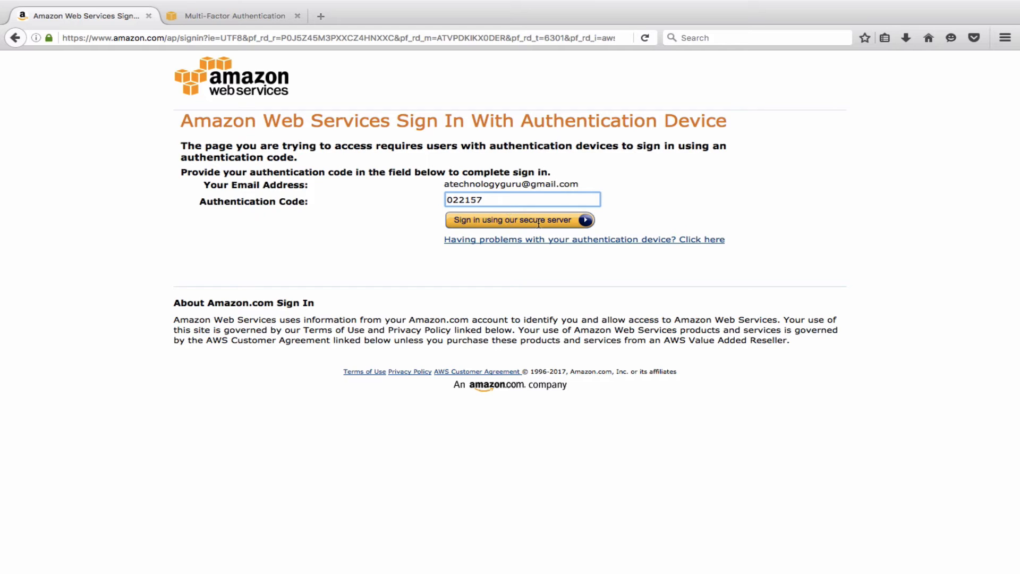
pyautogui.click(518, 219)
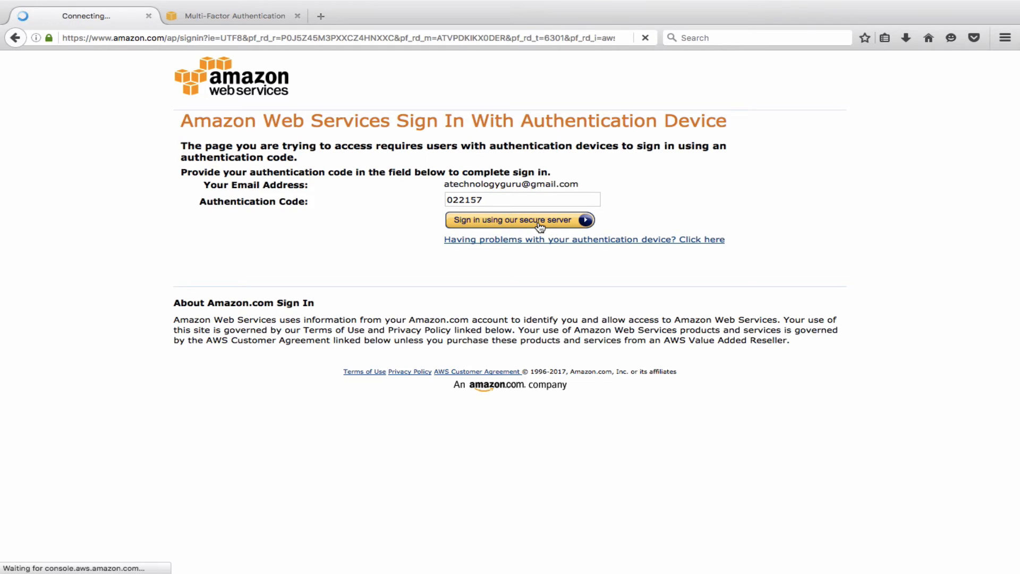
pyautogui.click(519, 219)
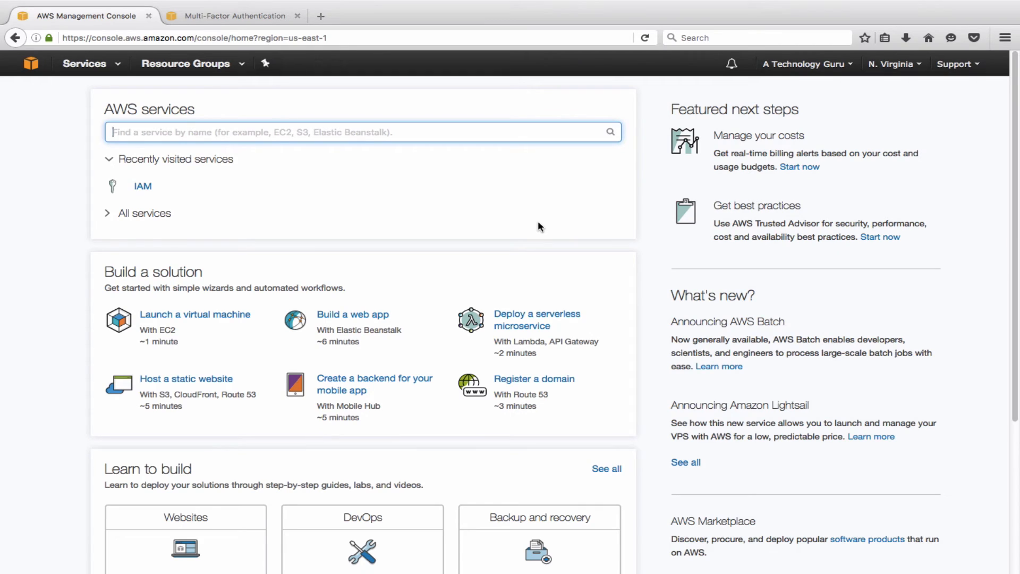